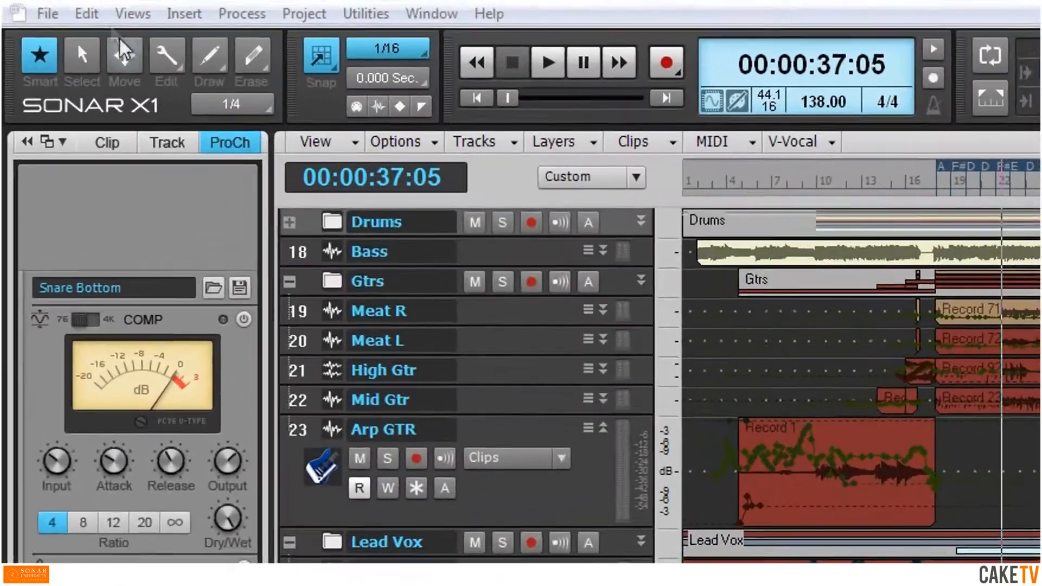
- Bring up the Edit menu's list of editing commands
{"action": "left_click", "coordinate": [85, 13]}
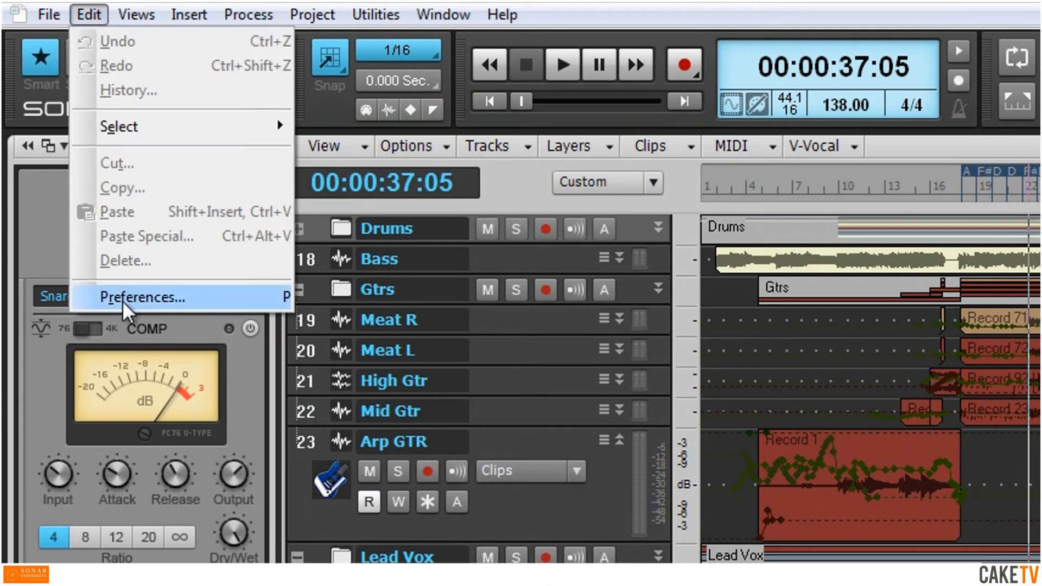
- Bring up Preferences on the MIDI Control Surfaces page
{"action": "left_click", "coordinate": [141, 297]}
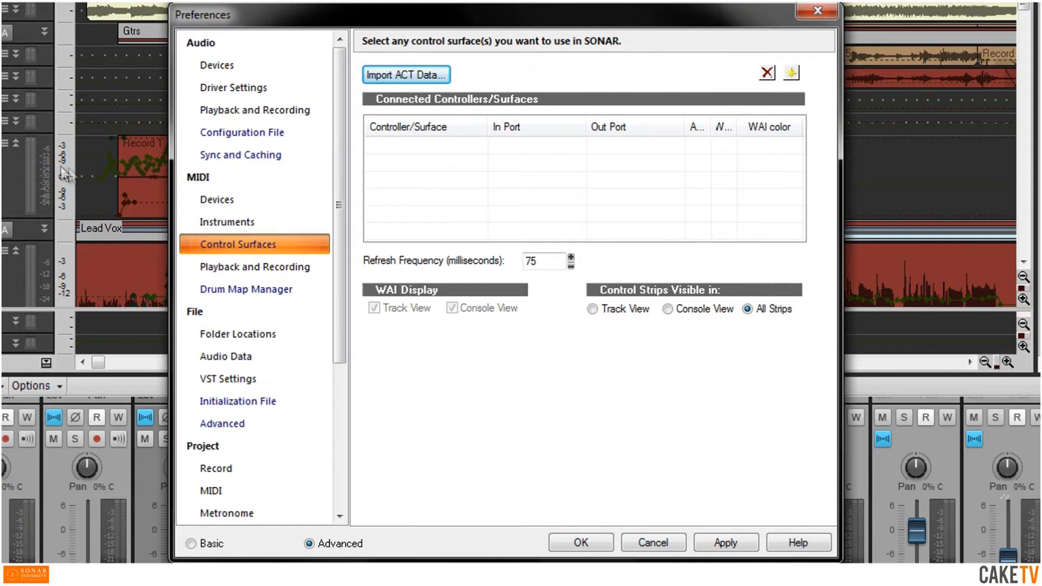
{"action": "mouse_move", "coordinate": [257, 255]}
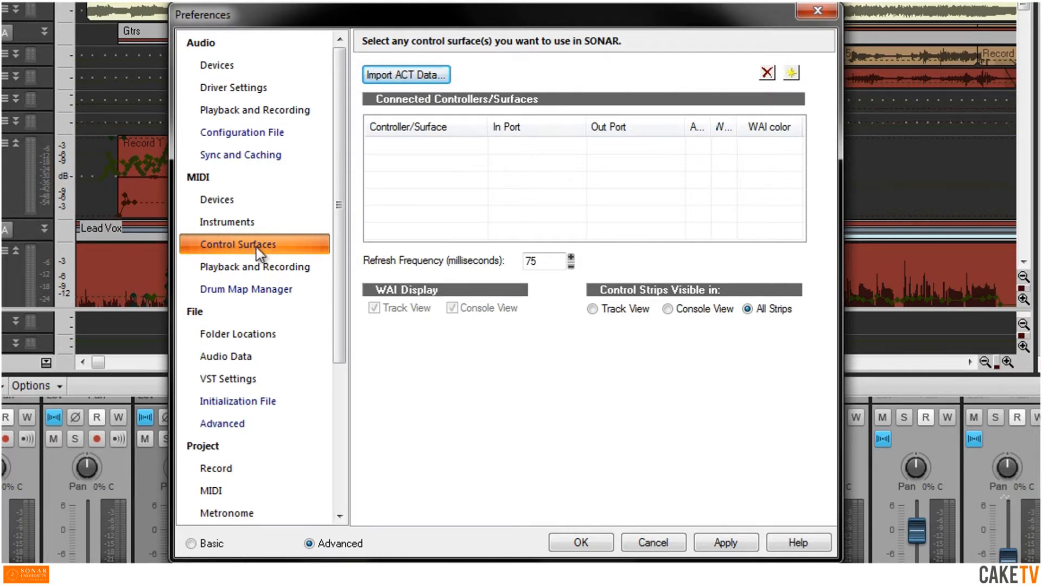
{"action": "mouse_move", "coordinate": [792, 75]}
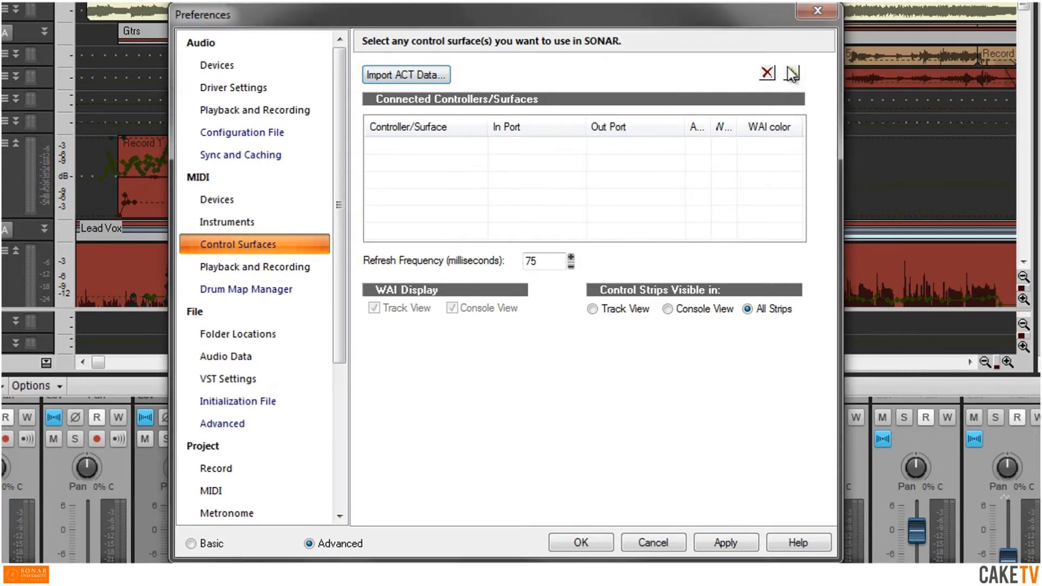
- Add a new control surface with VS-700 as the controller type
{"action": "left_click", "coordinate": [791, 73]}
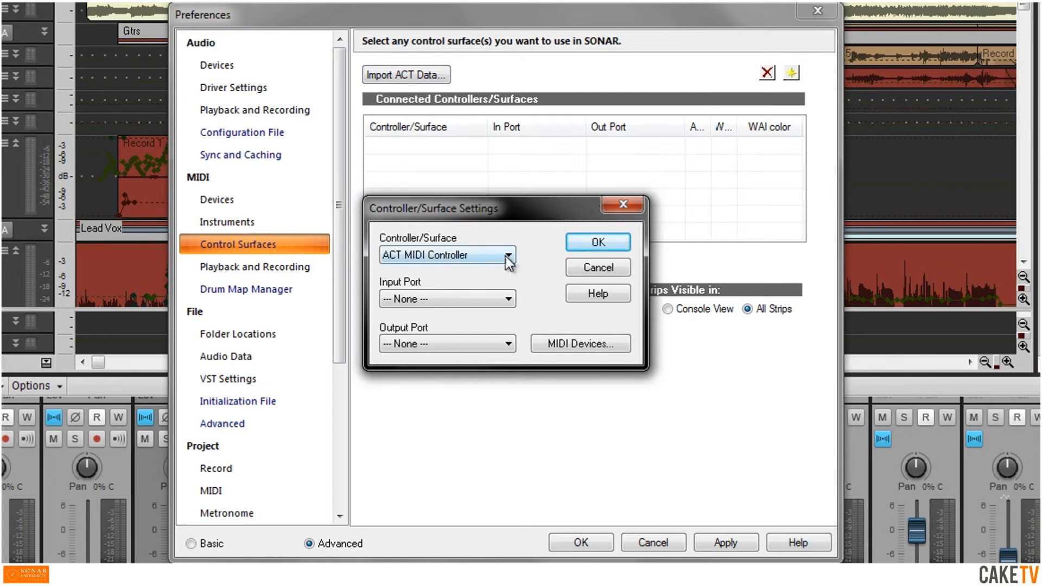
{"action": "left_click", "coordinate": [508, 255]}
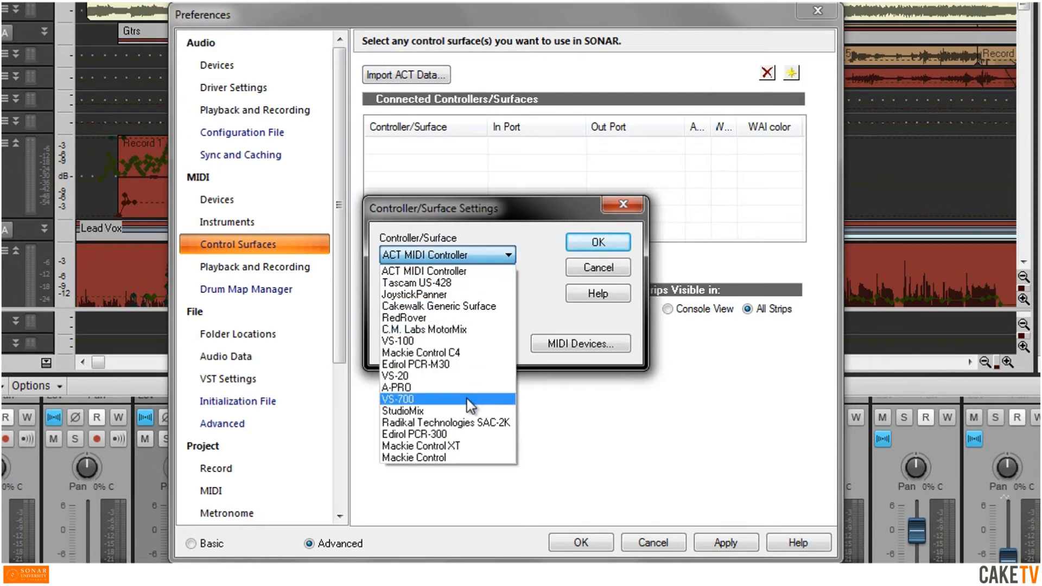
{"action": "left_click", "coordinate": [397, 399]}
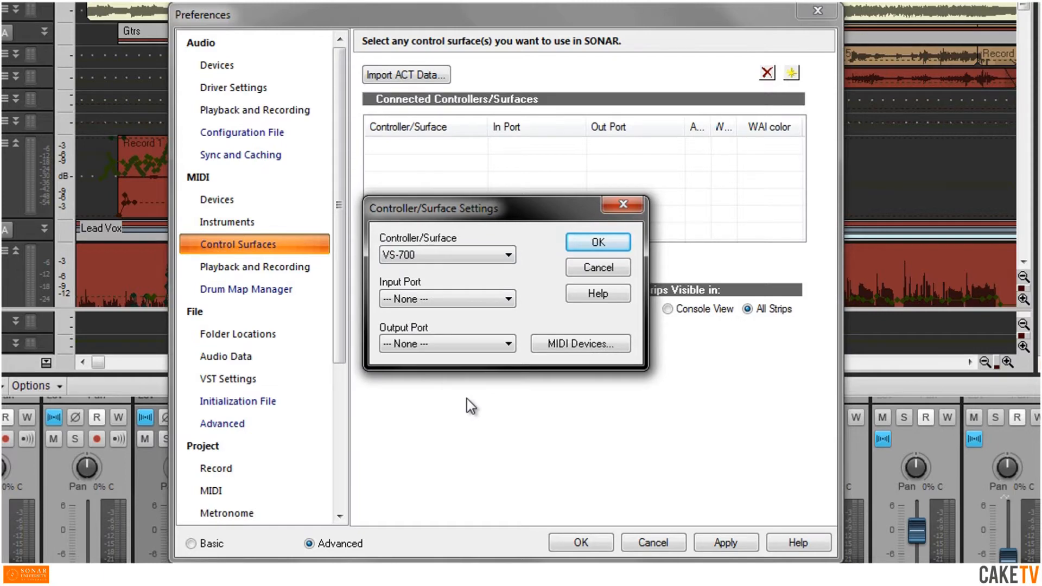
{"action": "mouse_move", "coordinate": [543, 352]}
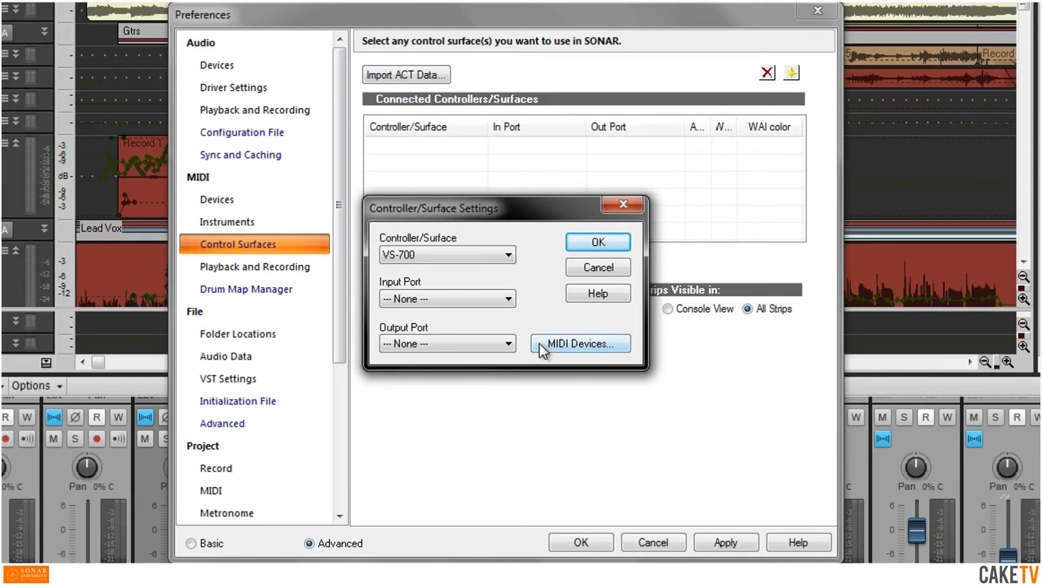
- Enable the CONSOLE (VS-700C) MIDI input and output devices
{"action": "left_click", "coordinate": [580, 343]}
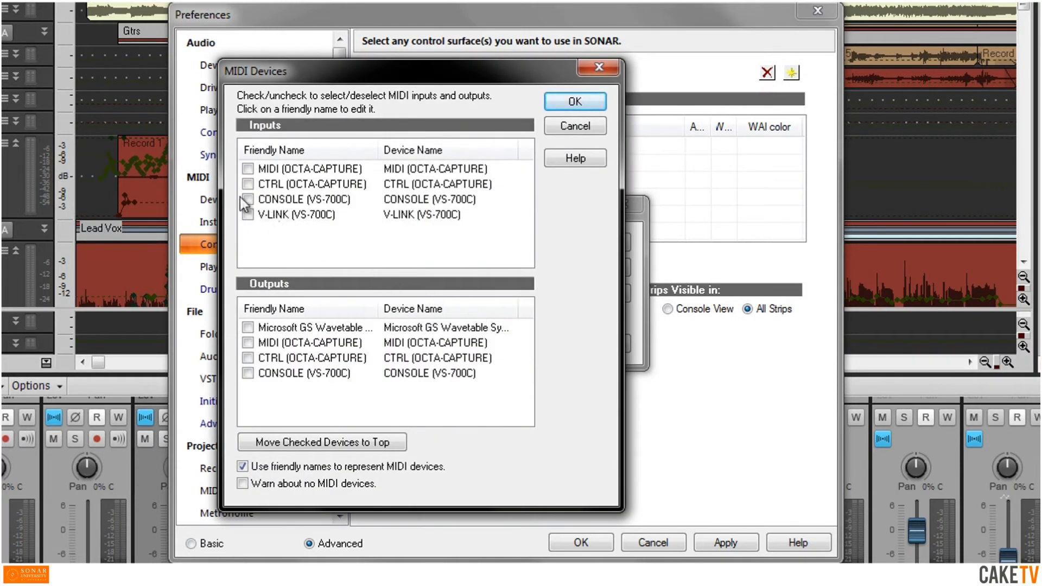
{"action": "left_click", "coordinate": [248, 199]}
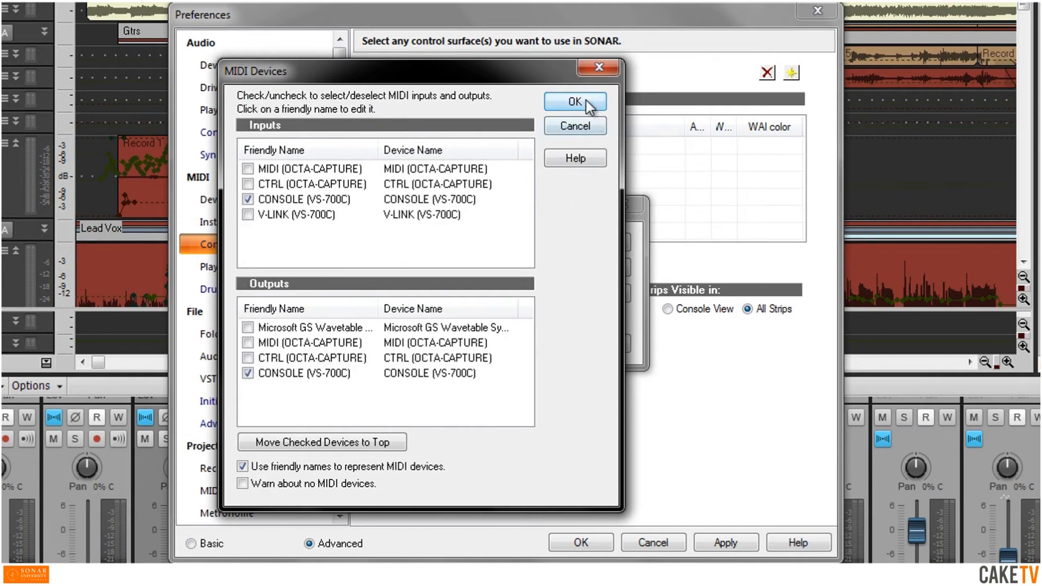
{"action": "left_click", "coordinate": [575, 102]}
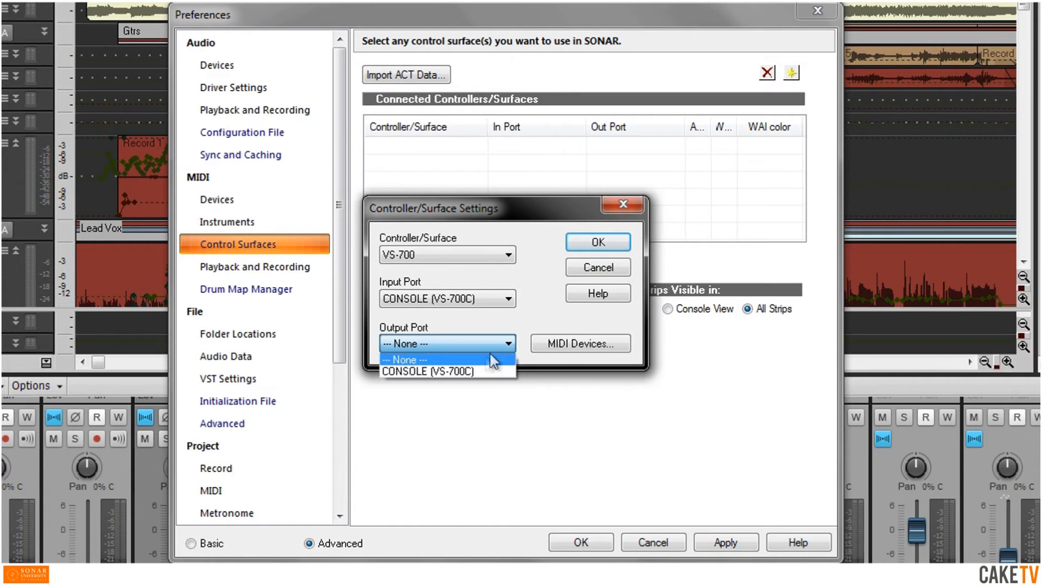
- Choose CONSOLE (VS-700C) as the VS-700 surface's output port
{"action": "left_click", "coordinate": [425, 371]}
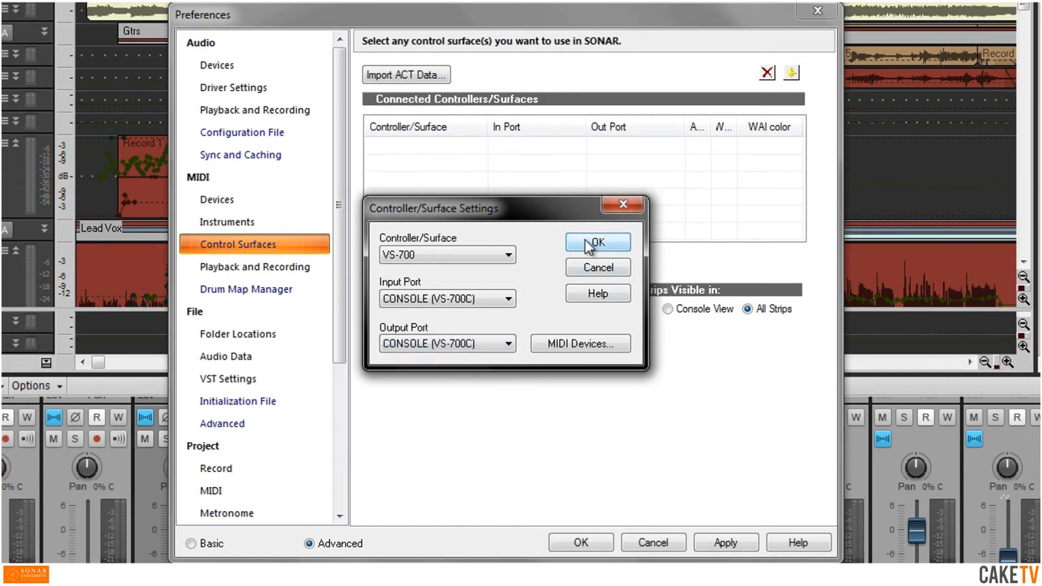
- Confirm VS-700 - 1 as connected, close Preferences, and show its properties panel
{"action": "left_click", "coordinate": [598, 242]}
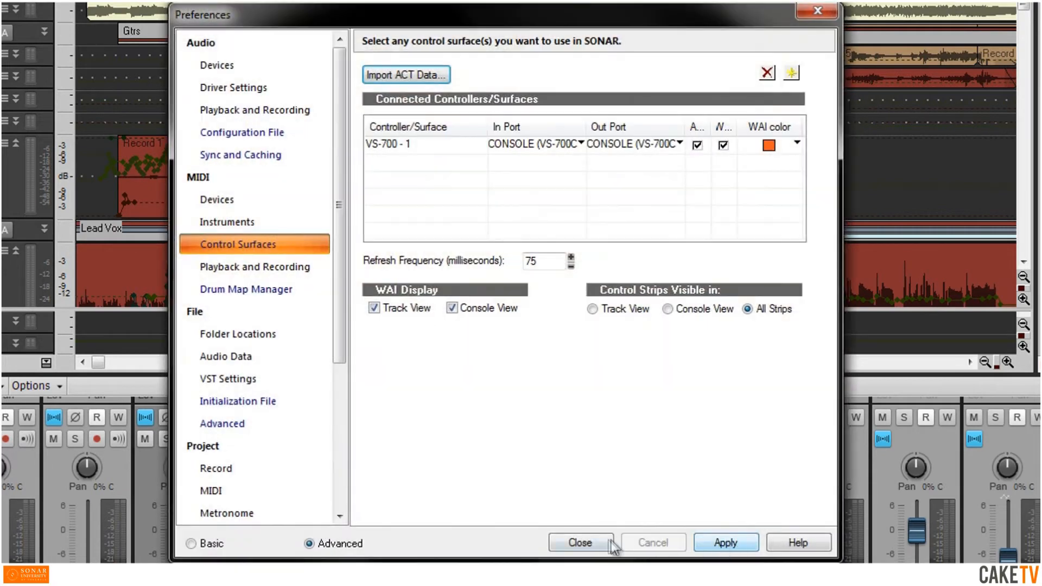
{"action": "left_click", "coordinate": [582, 542]}
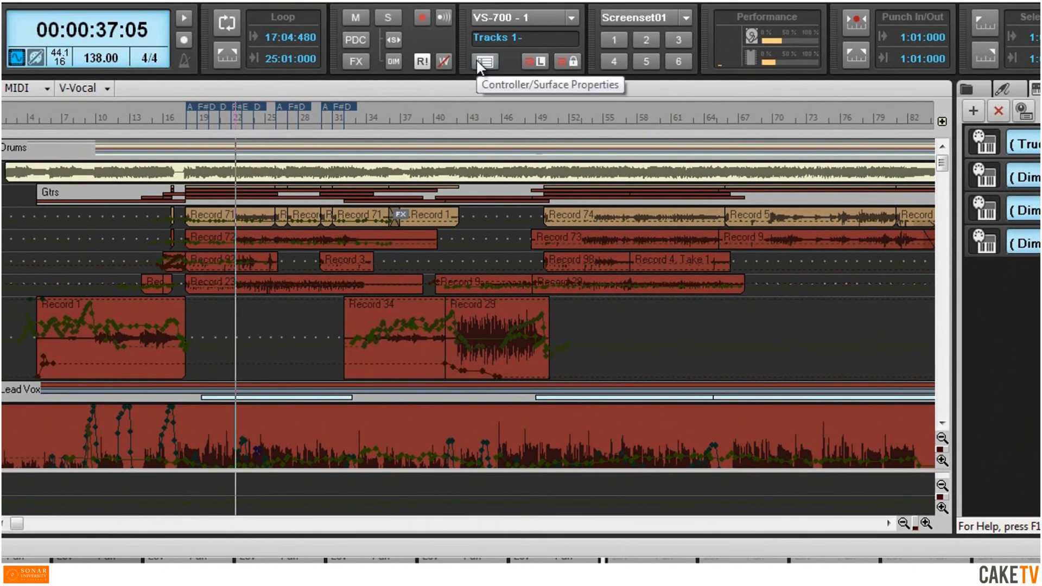
{"action": "left_click", "coordinate": [483, 62]}
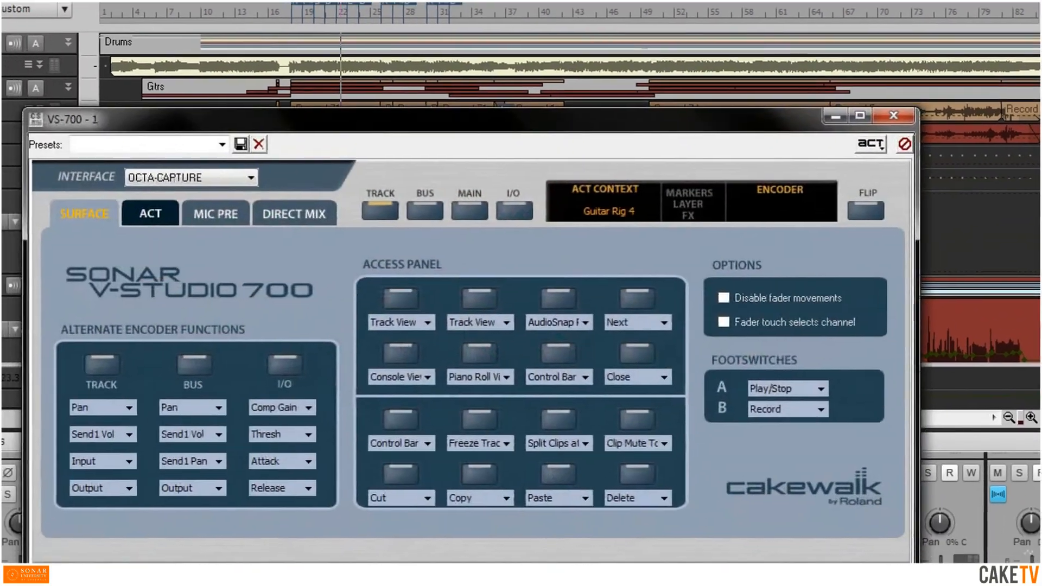